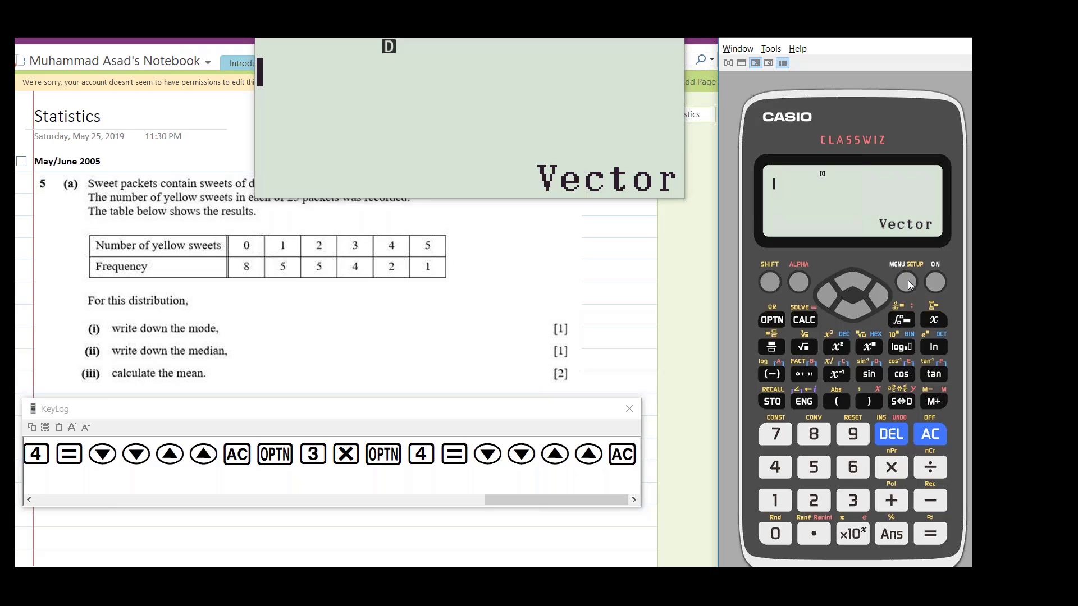
# - Enter Statistics mode from the MENU so the 1-Variable and regression types are listed
pyautogui.click(906, 282)
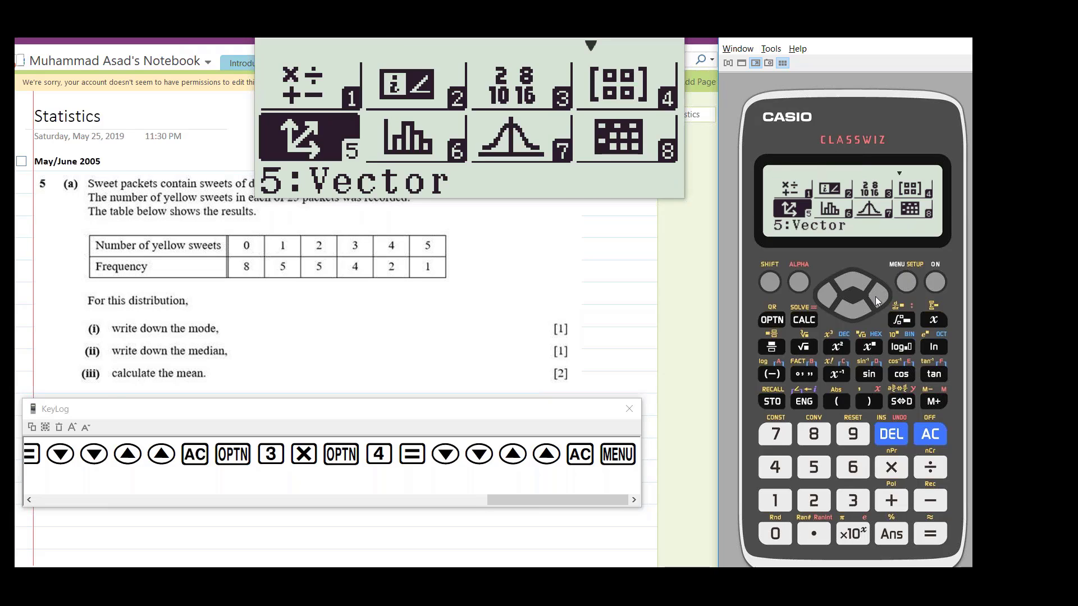
pyautogui.click(852, 295)
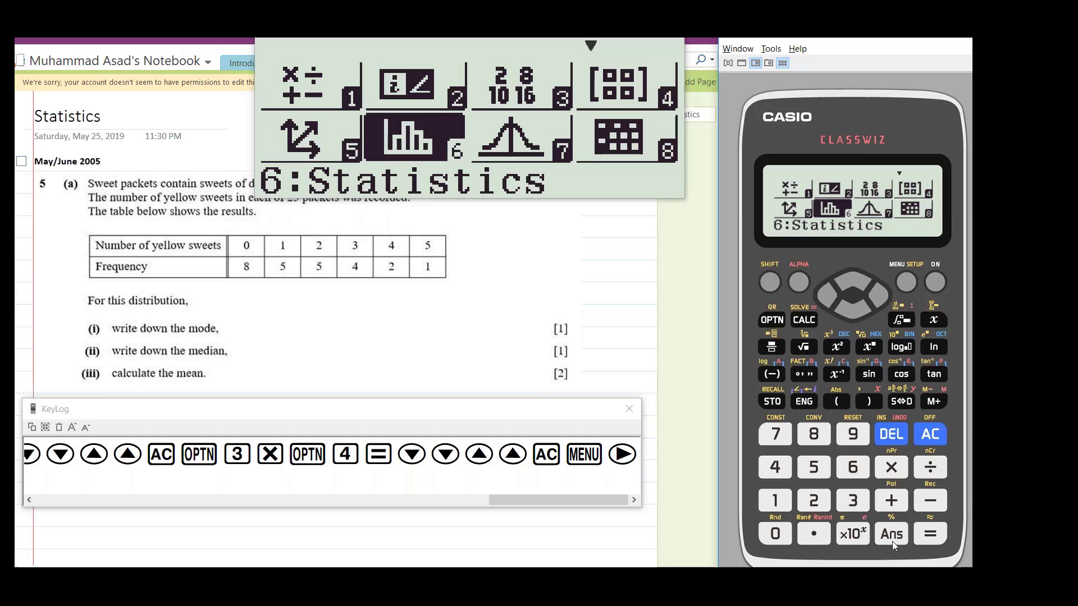
pyautogui.click(929, 533)
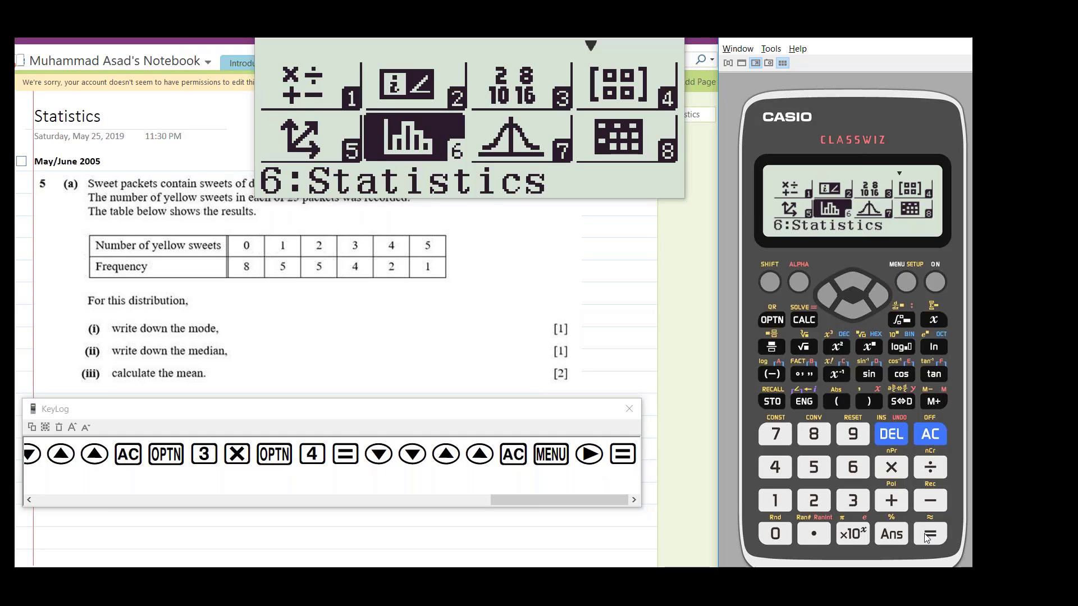
pyautogui.click(928, 533)
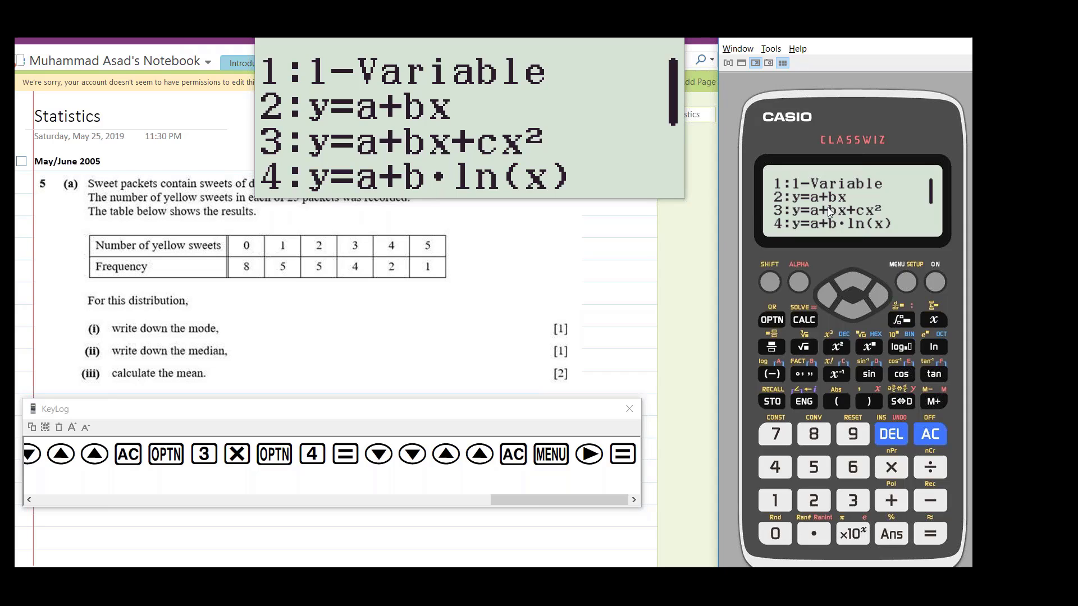
pyautogui.moveTo(869, 191)
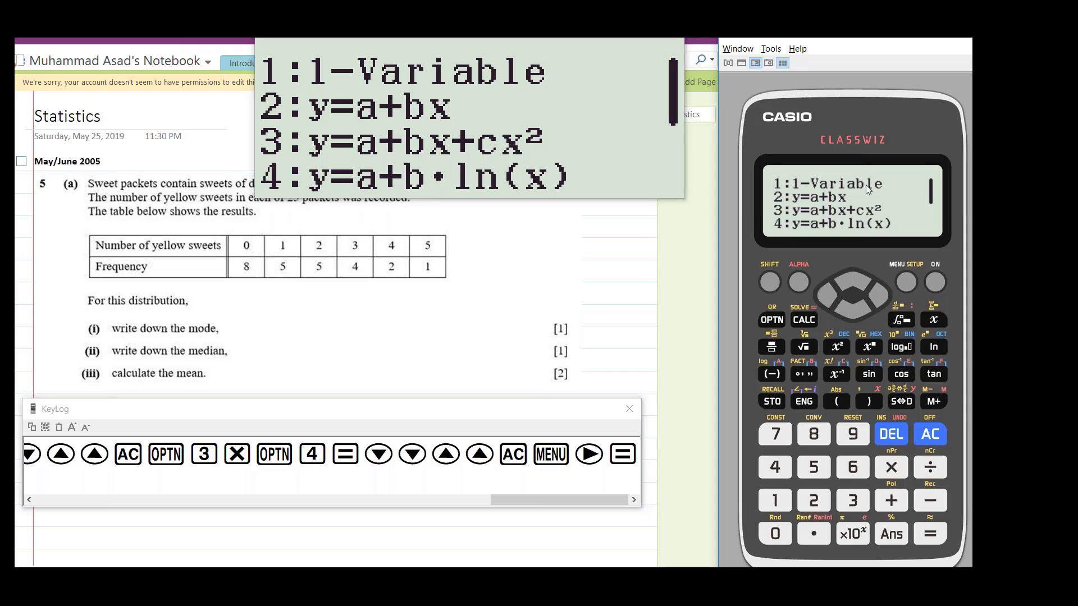
pyautogui.moveTo(783, 500)
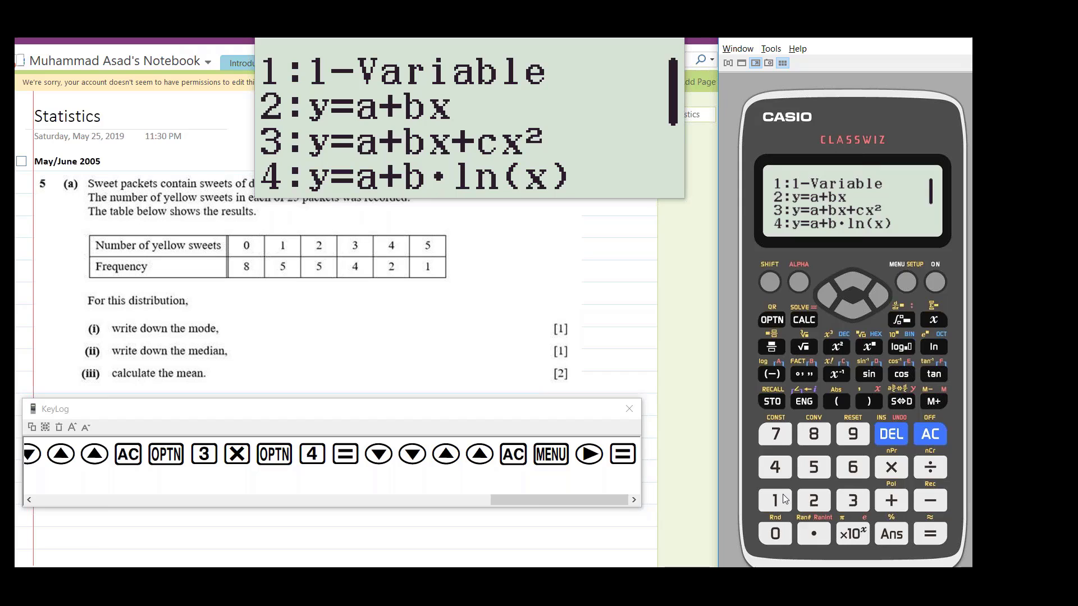
# - Choose 1-Variable and enter the eight x values 2, 3, 4, 6, 7, 8, 9, 1, clearing the stray 2
pyautogui.click(773, 500)
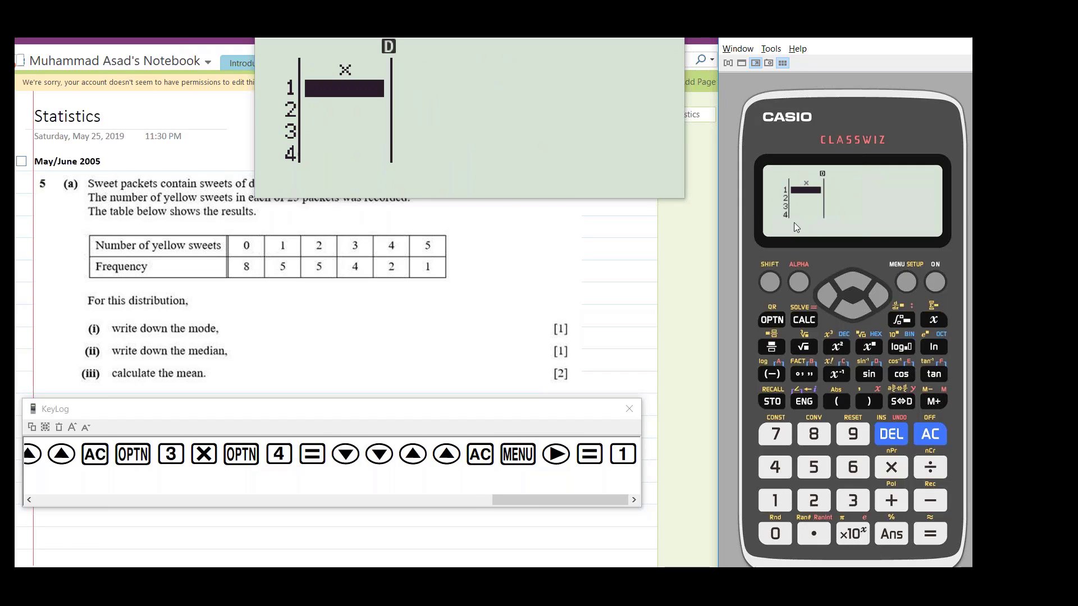
pyautogui.moveTo(752, 206)
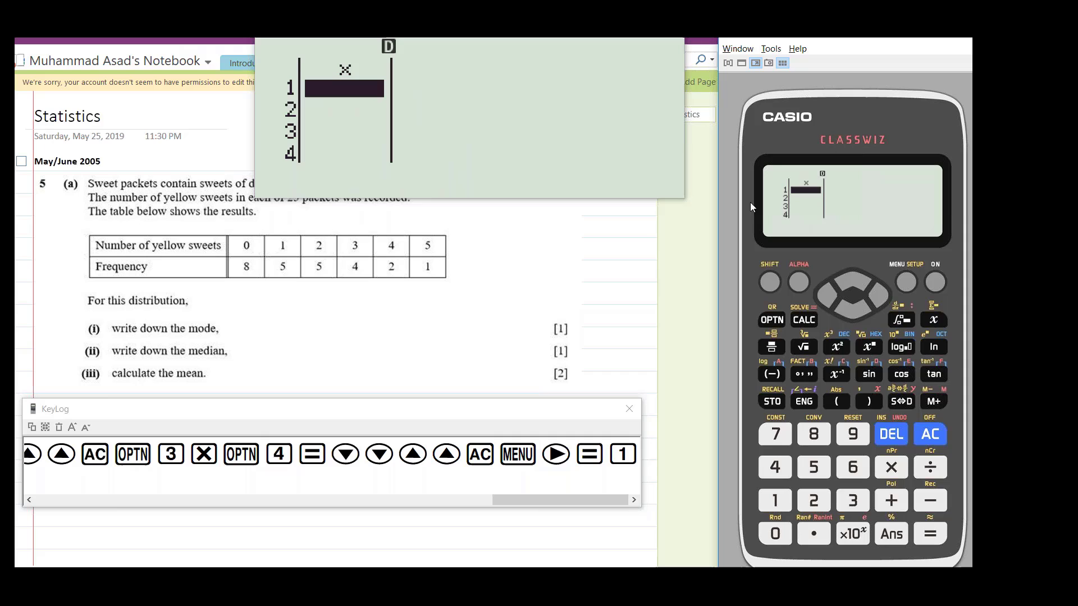
pyautogui.moveTo(293, 277)
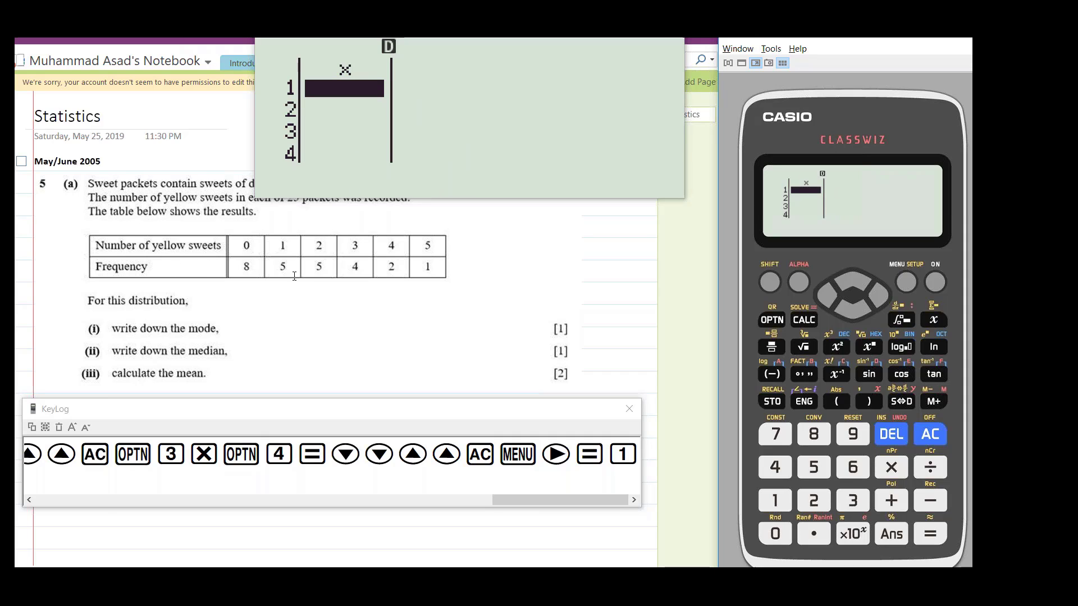
pyautogui.moveTo(647, 329)
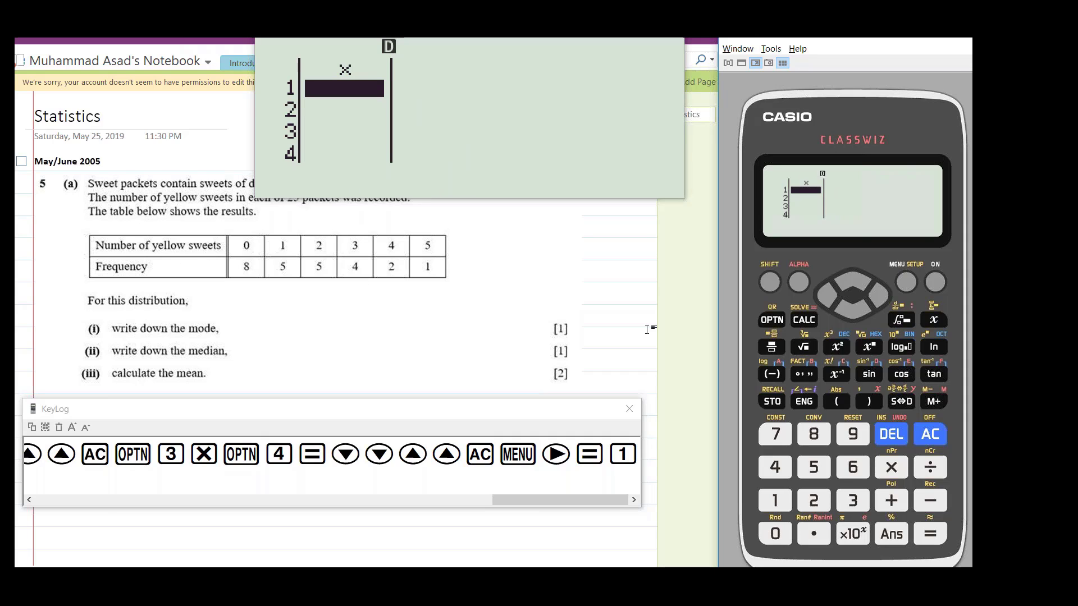
pyautogui.moveTo(772, 354)
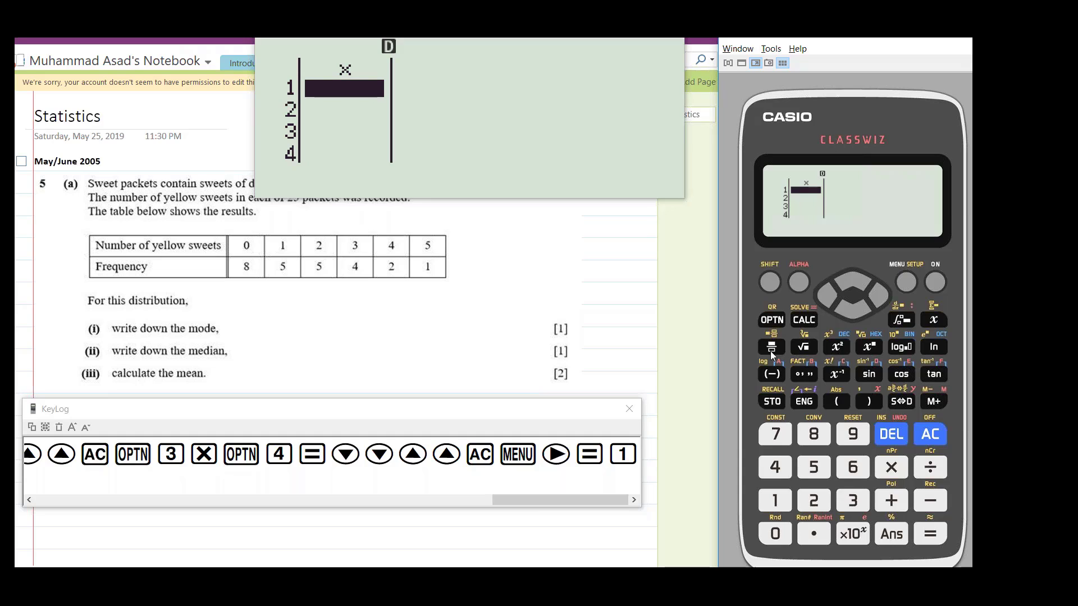
pyautogui.click(930, 534)
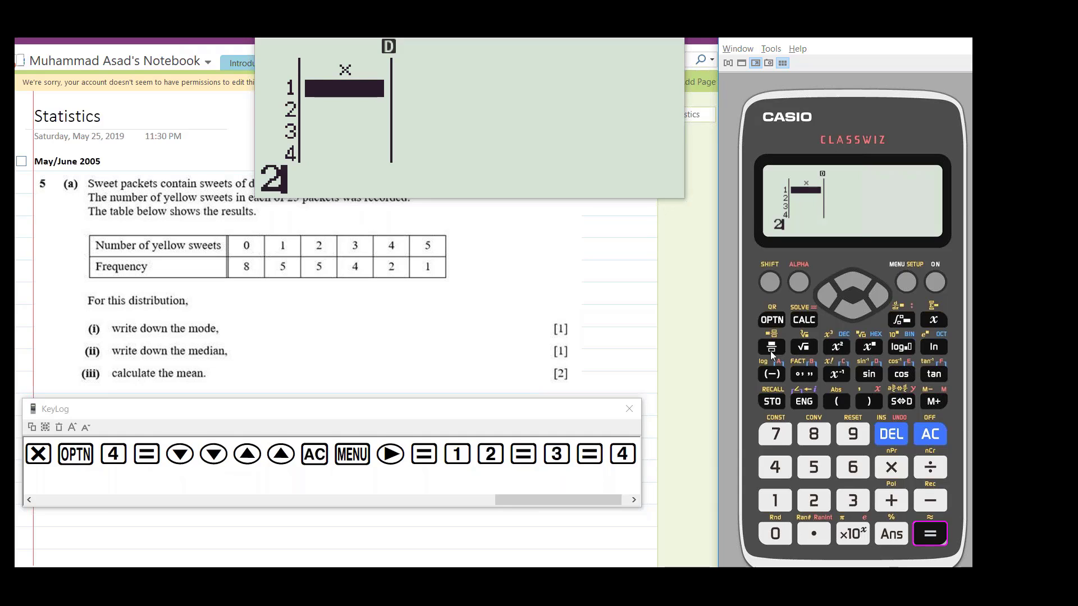
pyautogui.click(774, 434)
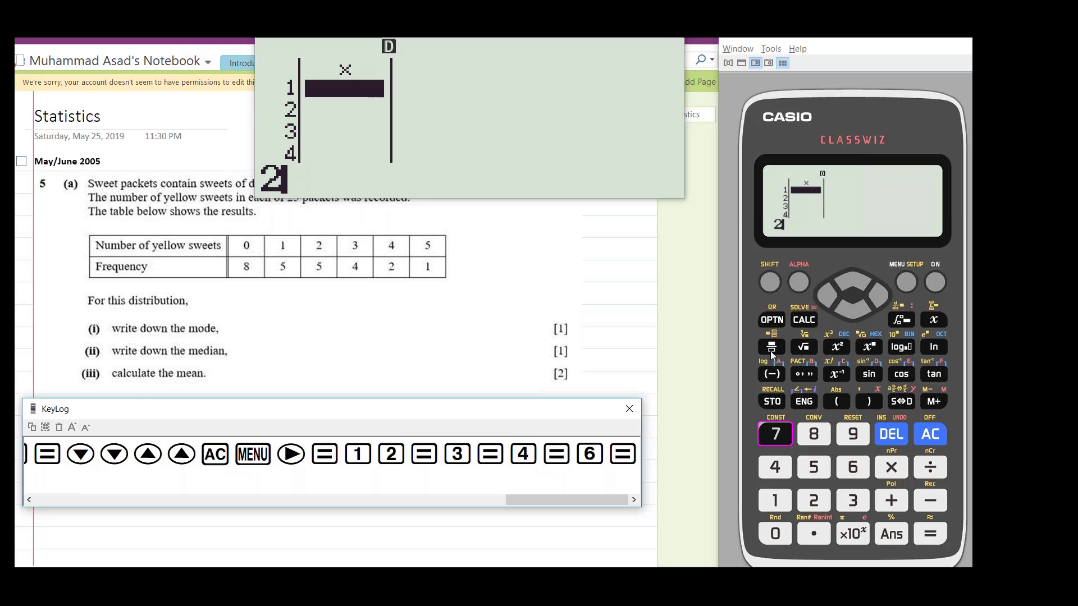
pyautogui.click(813, 434)
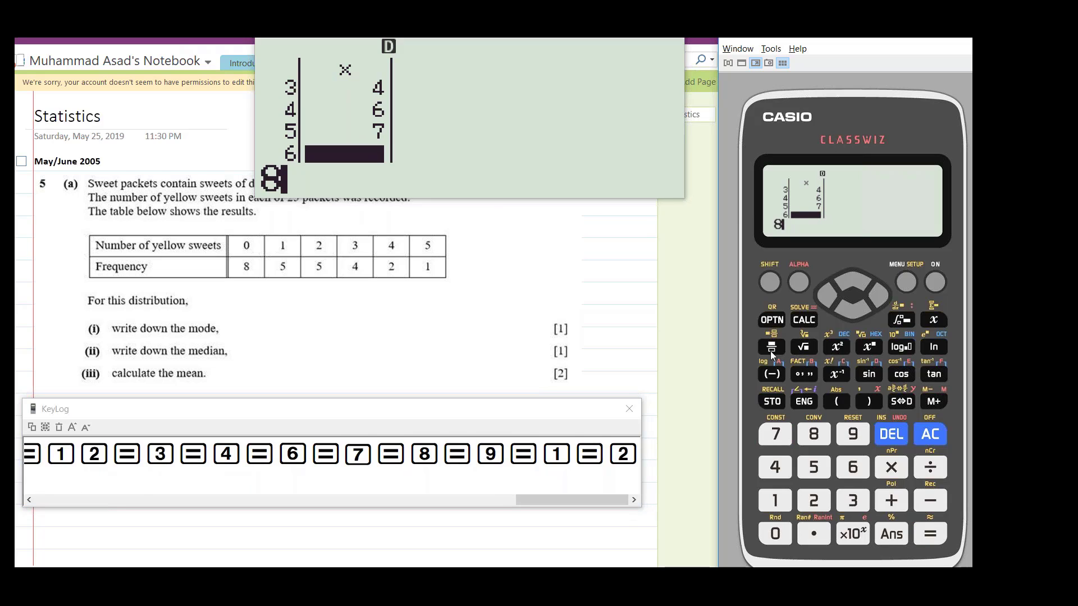
pyautogui.click(891, 434)
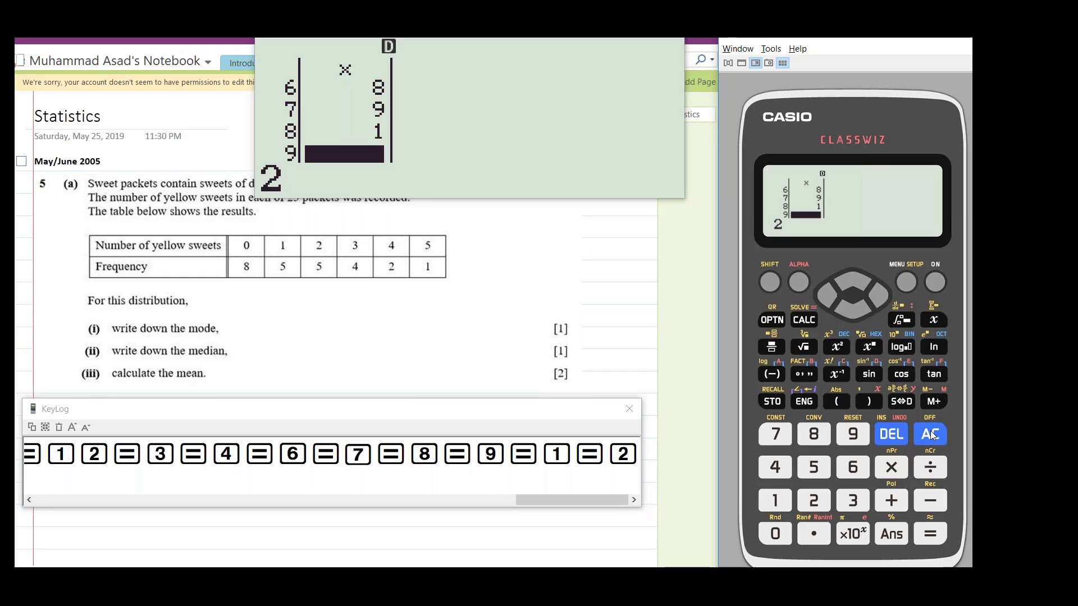
pyautogui.click(929, 434)
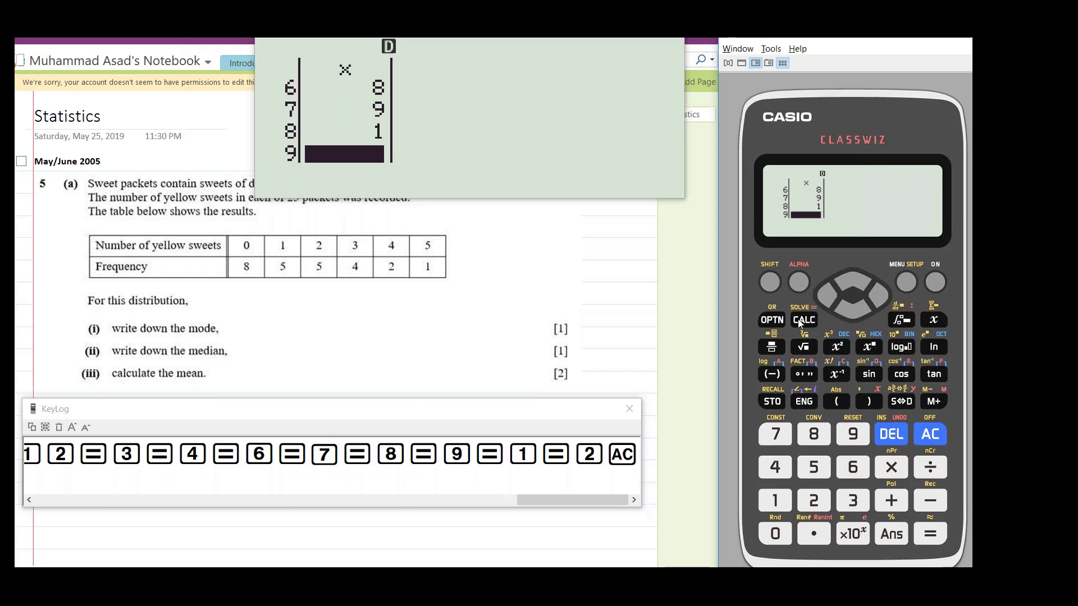
pyautogui.moveTo(774, 322)
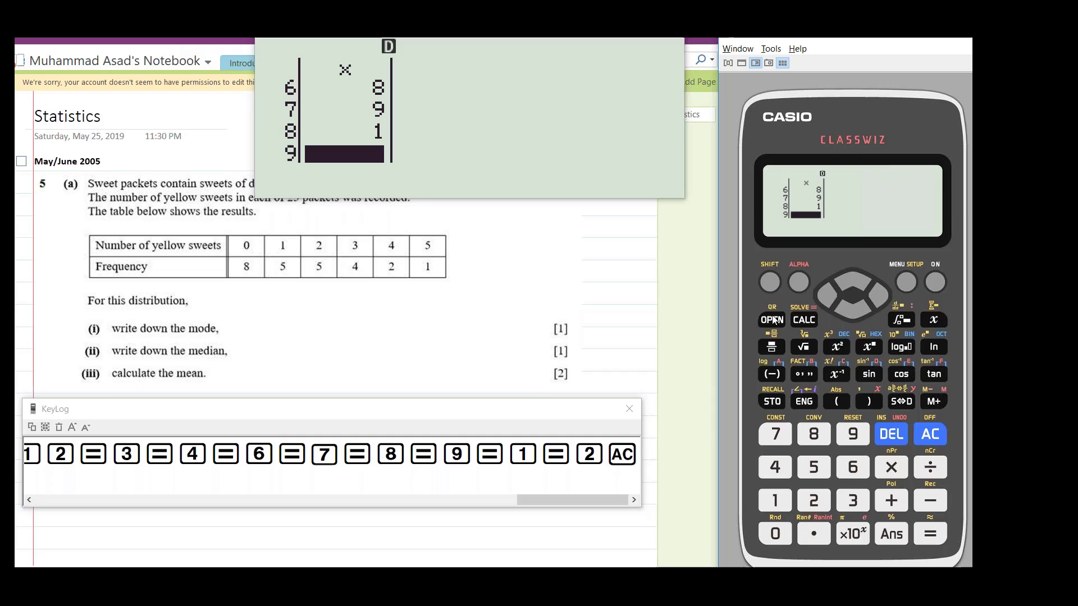
pyautogui.moveTo(823, 91)
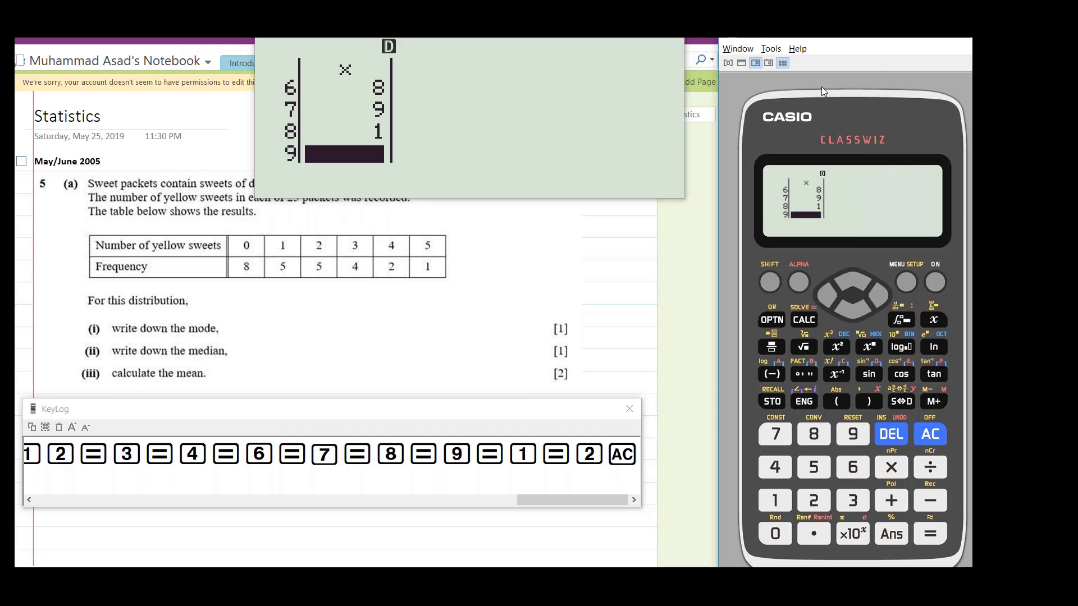
pyautogui.moveTo(929, 433)
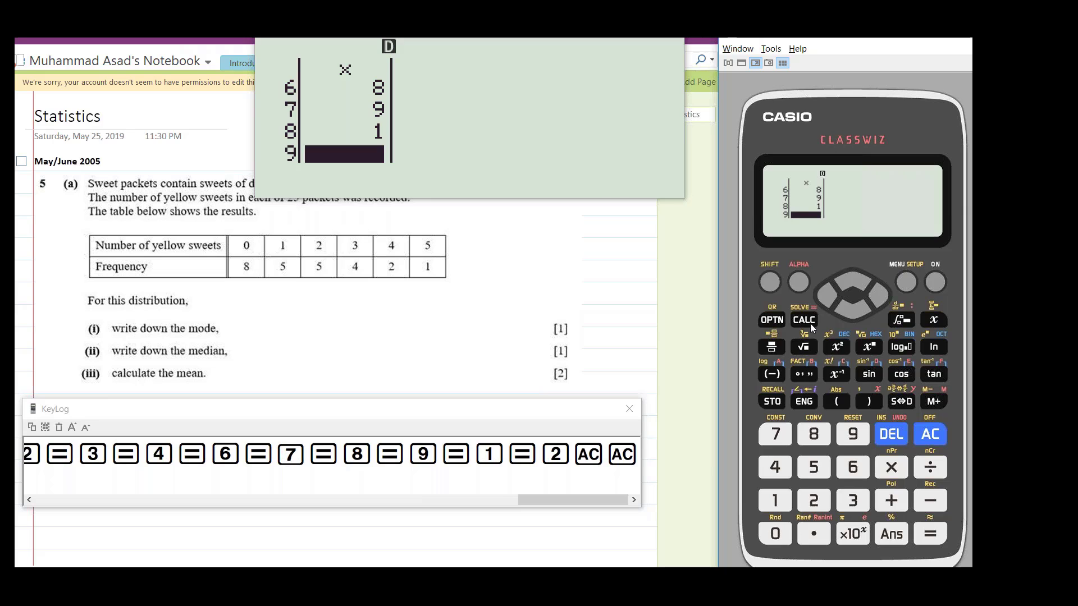
# - Run 1-Variable Calc and scroll the results (n=8, mean 5, max 9) before returning to the 1-Variable screen
pyautogui.click(771, 321)
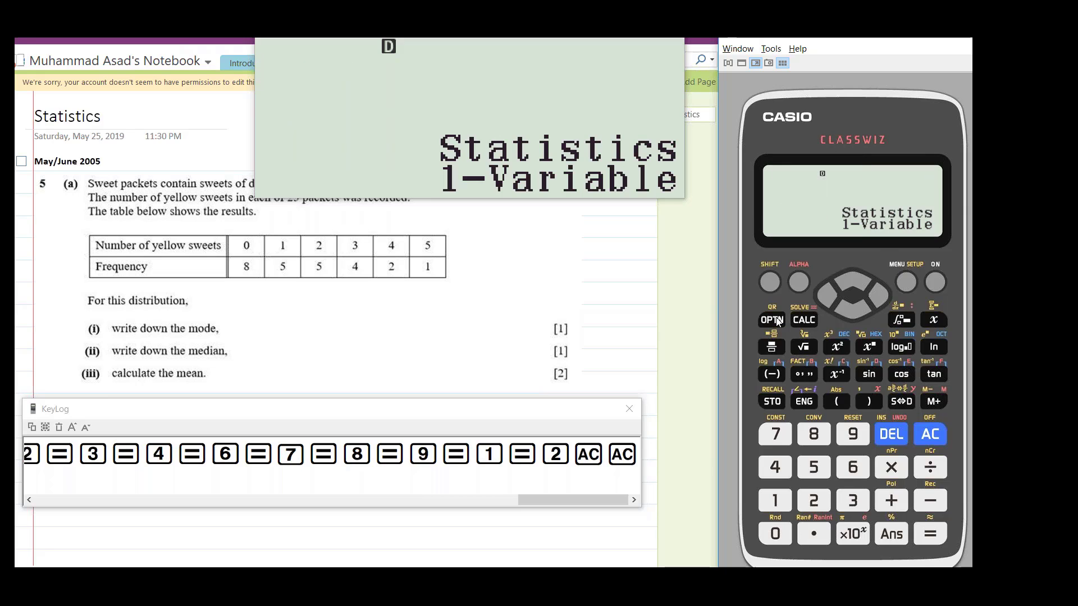
pyautogui.click(772, 320)
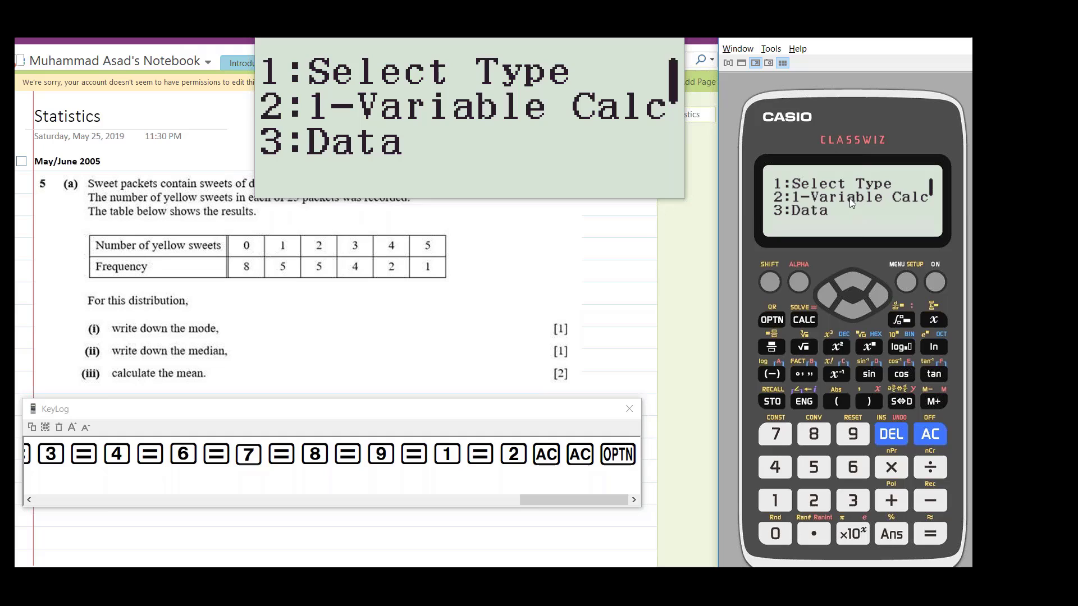
pyautogui.moveTo(804, 512)
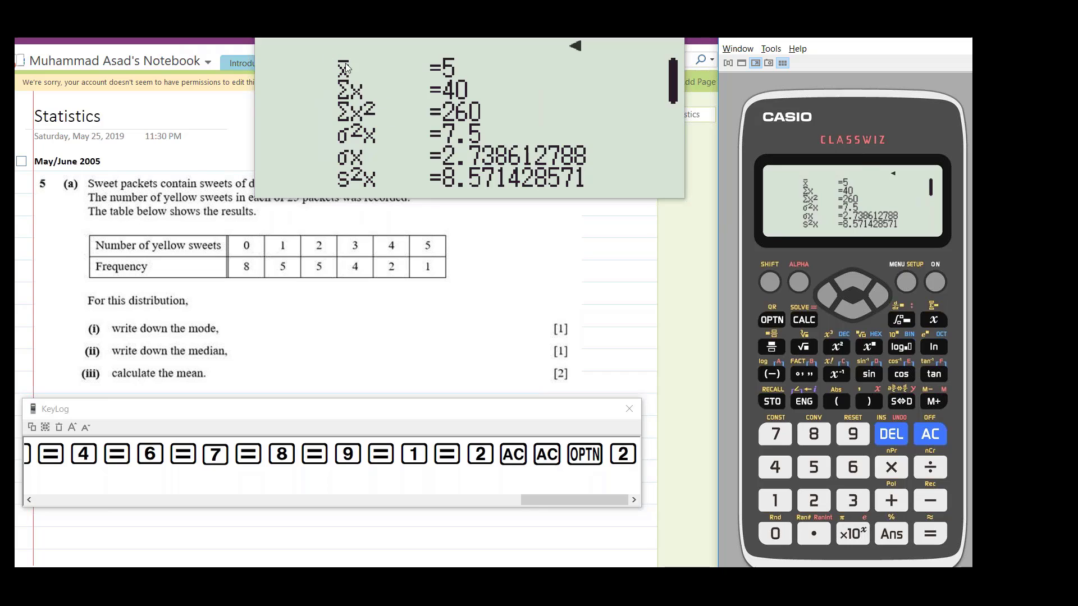
pyautogui.moveTo(469, 91)
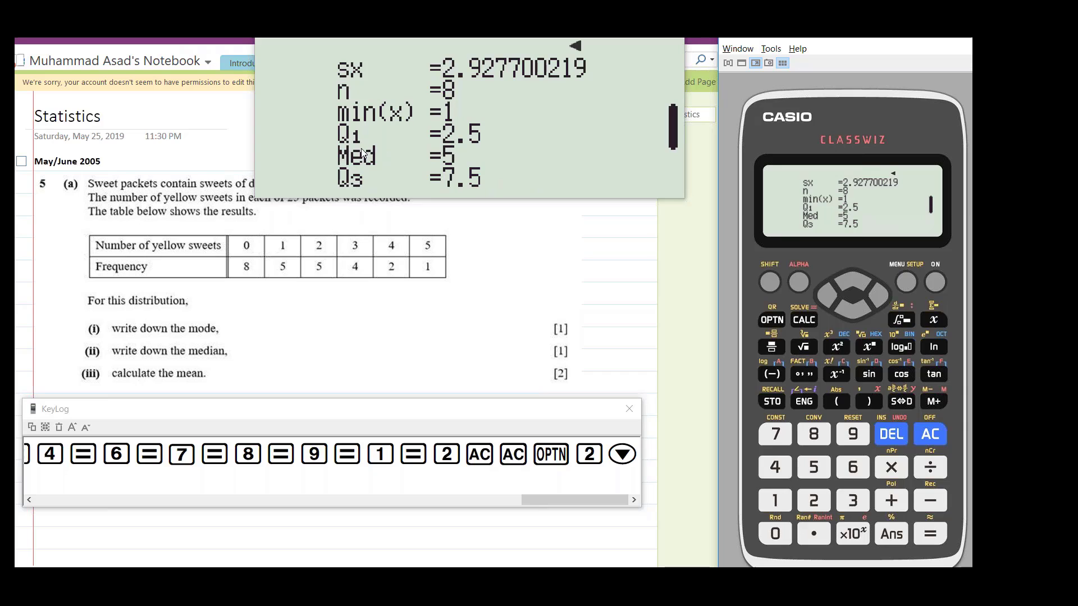
pyautogui.moveTo(467, 146)
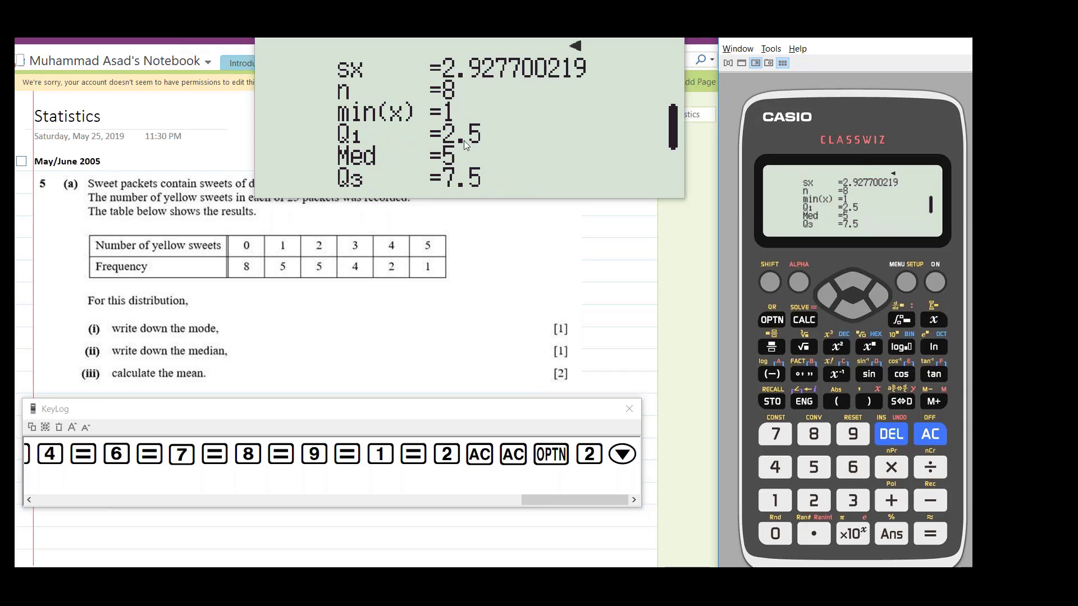
pyautogui.moveTo(446, 163)
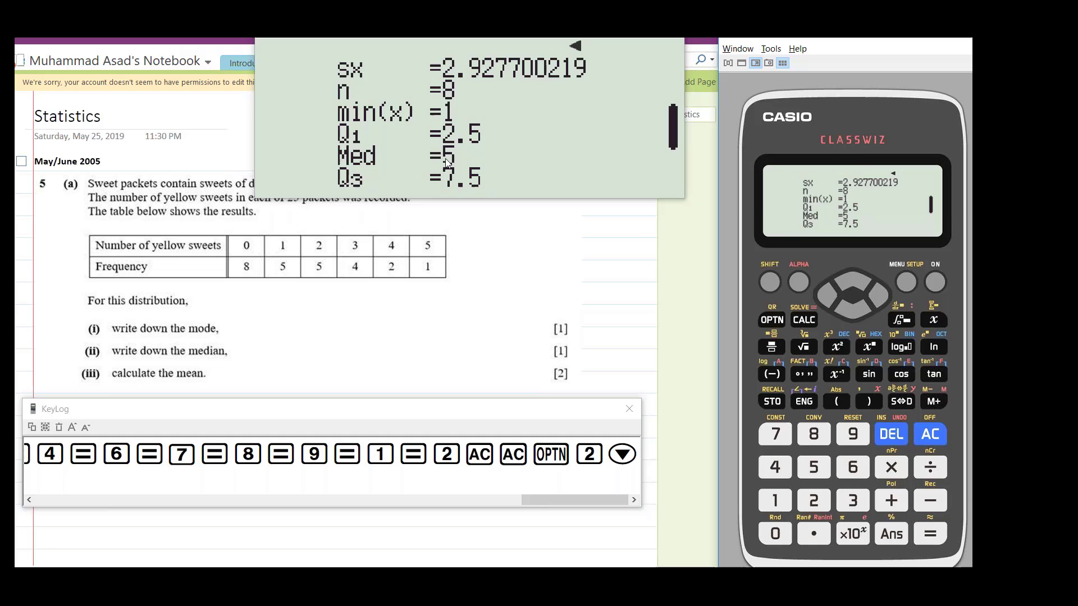
pyautogui.moveTo(573, 193)
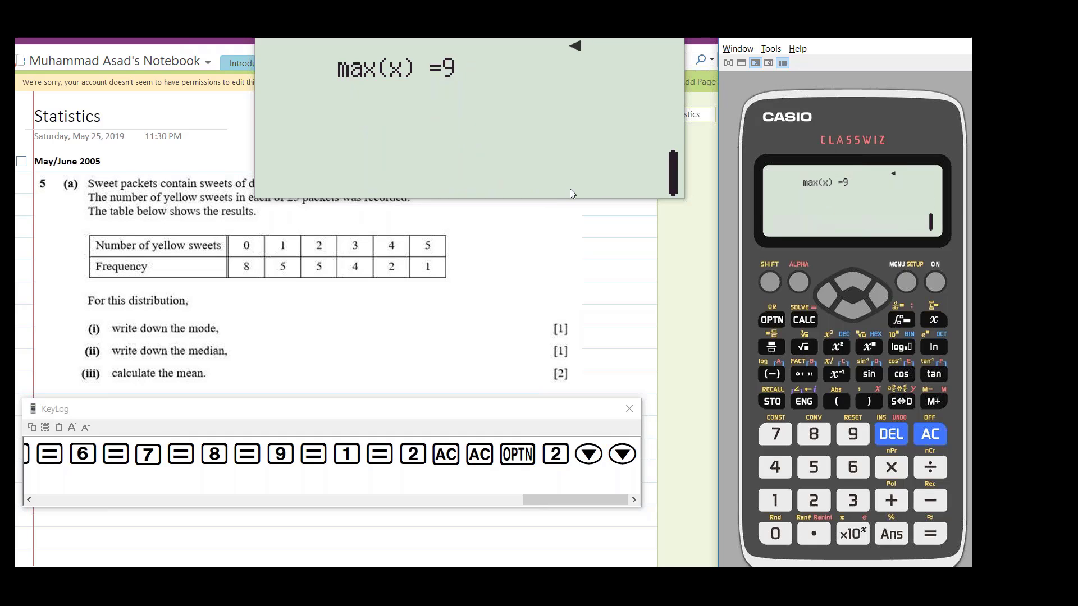
pyautogui.click(619, 454)
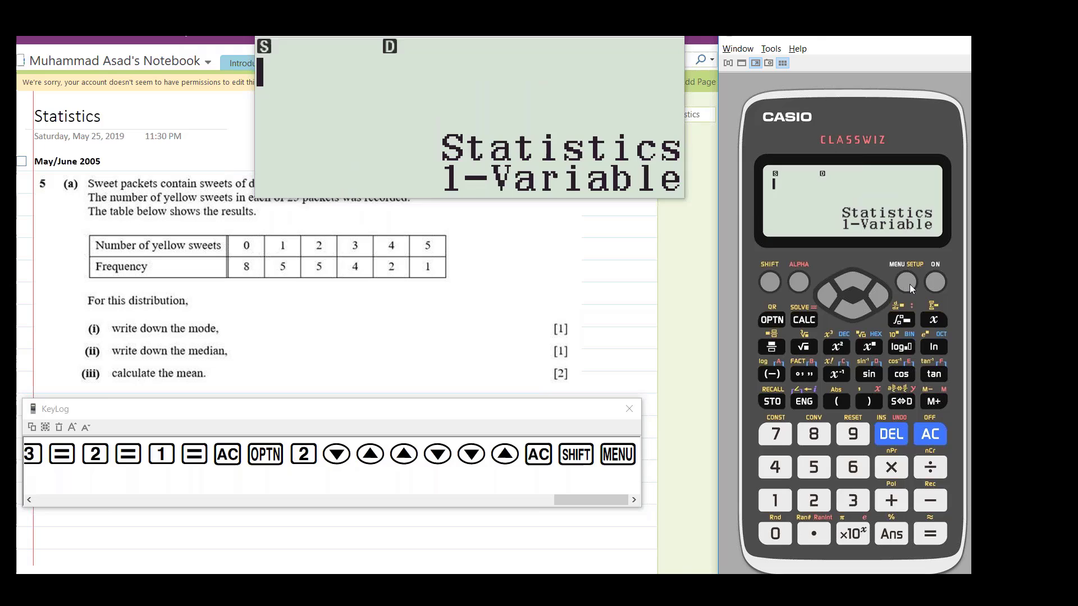
# - Turn Frequency on in the Statistics setup and return to the mode menu
pyautogui.click(907, 280)
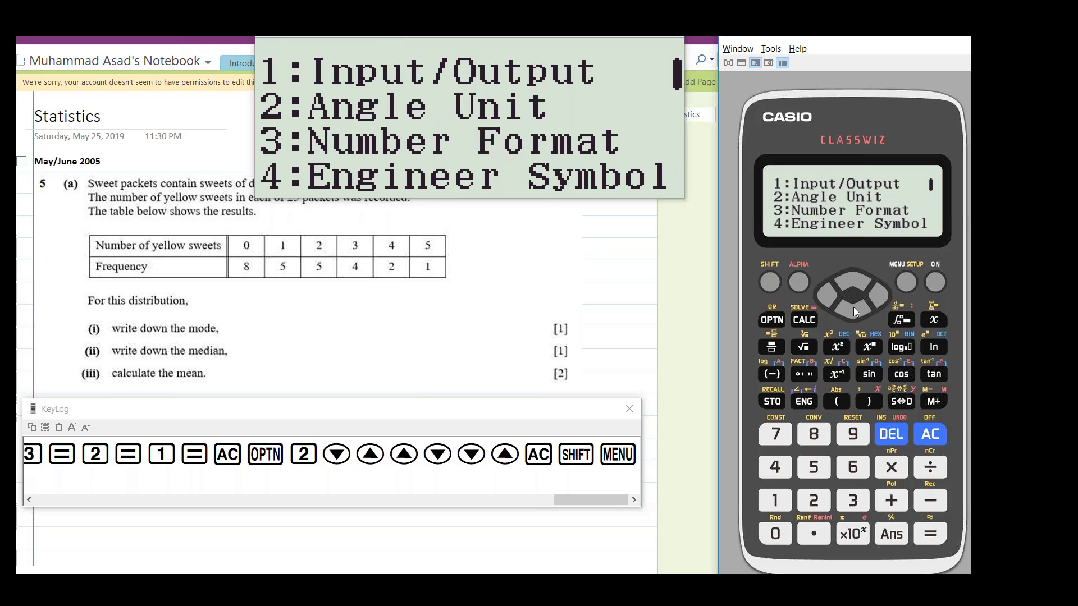
pyautogui.click(853, 302)
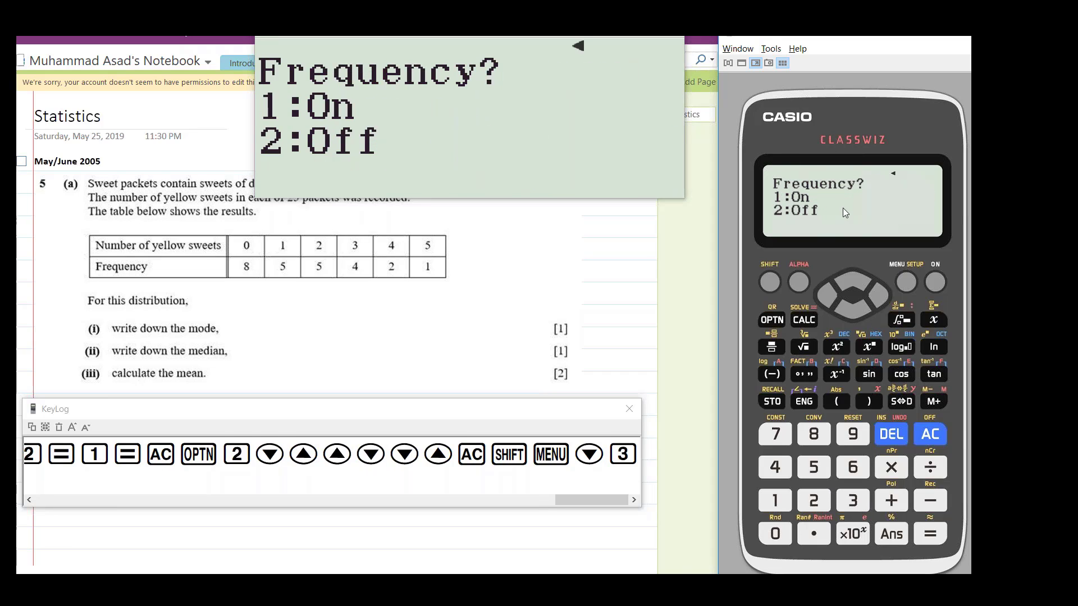
pyautogui.moveTo(800, 299)
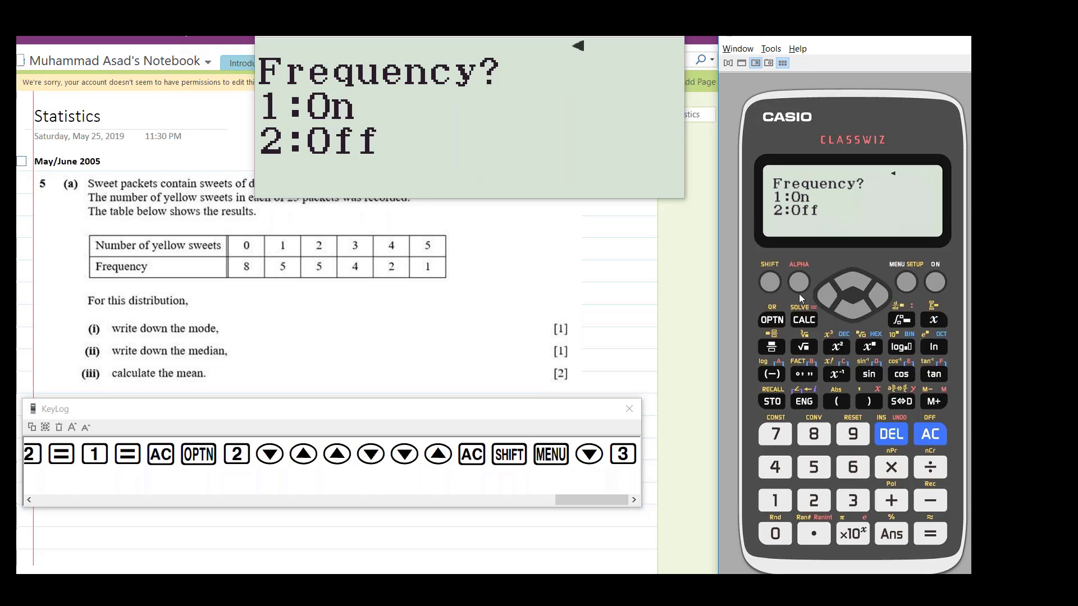
pyautogui.click(773, 500)
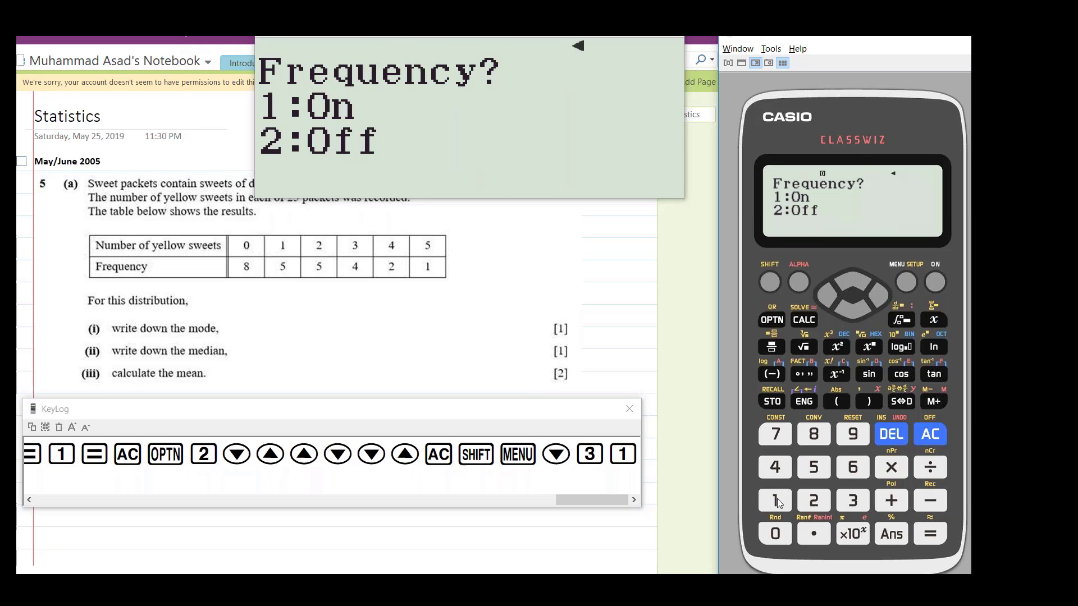
pyautogui.click(774, 500)
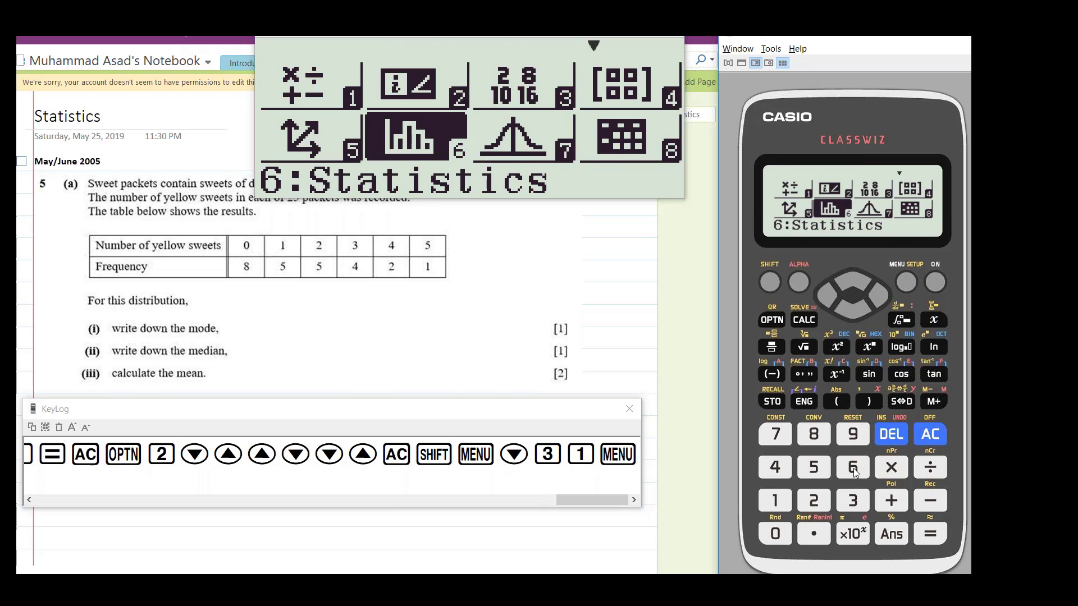
# - Enter x values 0–5 with frequencies 8, 5, 5, 4, 2, 1 in the 1-Variable table
pyautogui.click(852, 467)
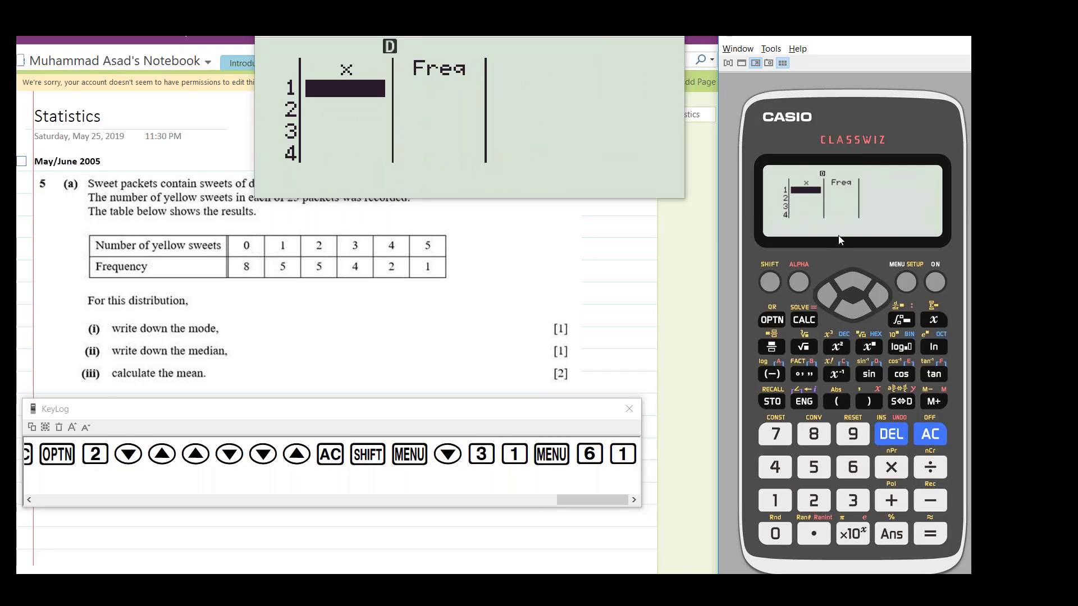
pyautogui.moveTo(847, 188)
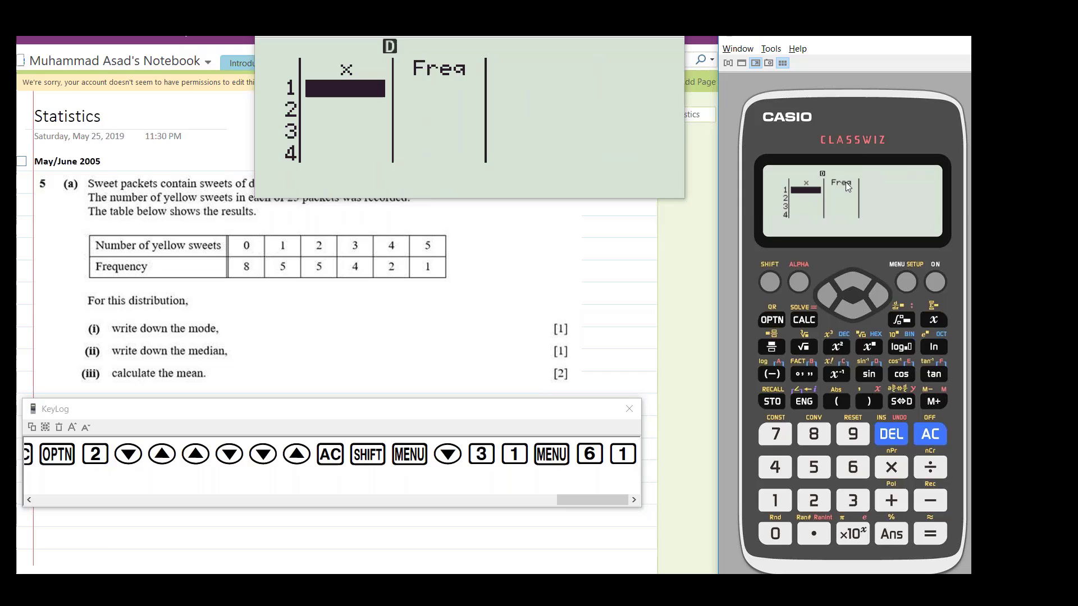
pyautogui.moveTo(806, 206)
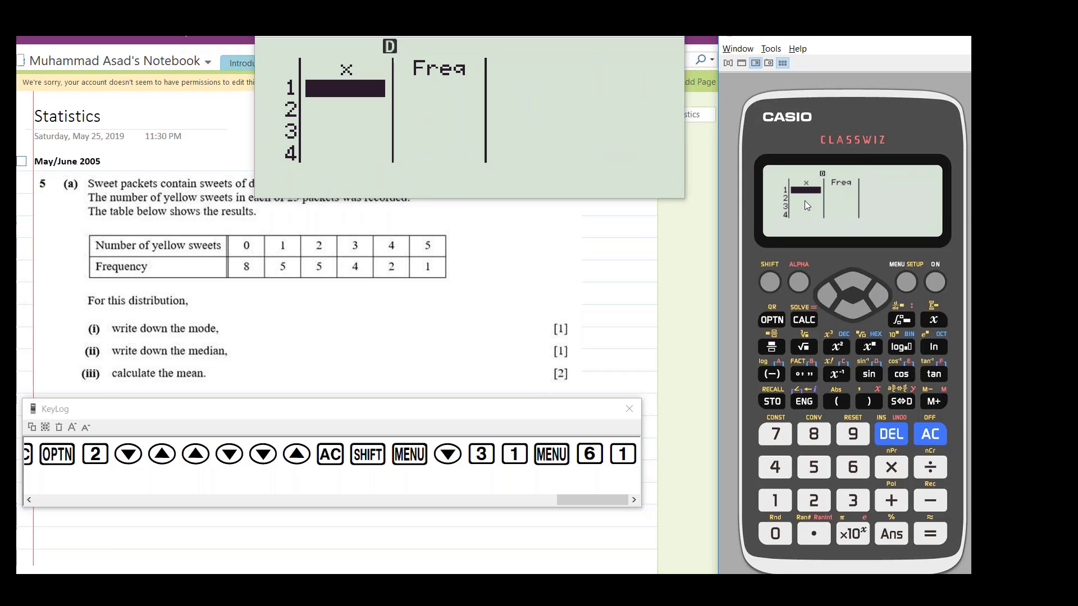
pyautogui.click(773, 533)
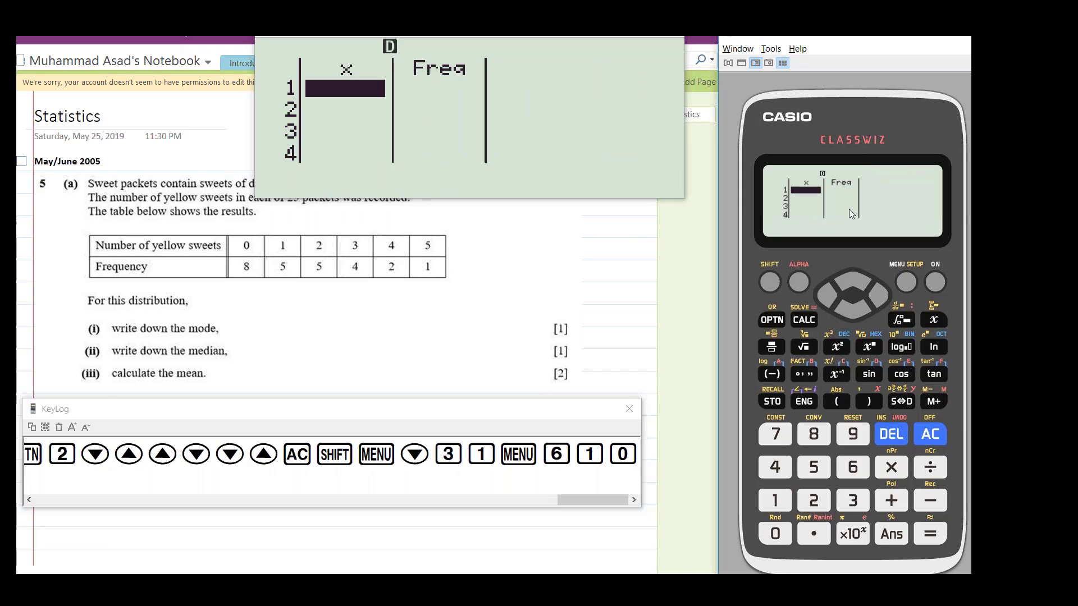
pyautogui.click(852, 499)
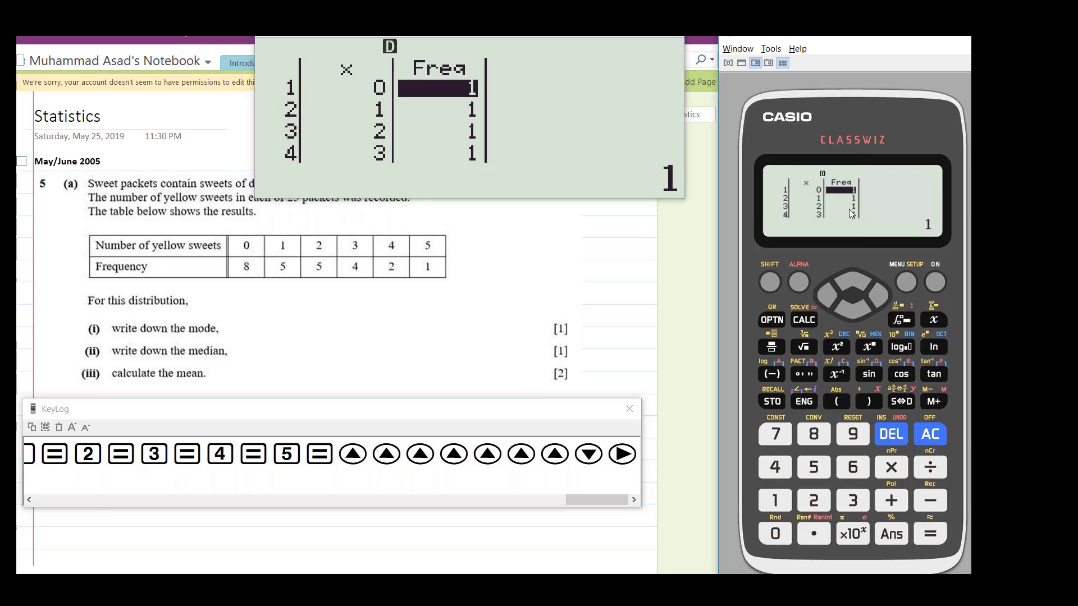
pyautogui.click(813, 468)
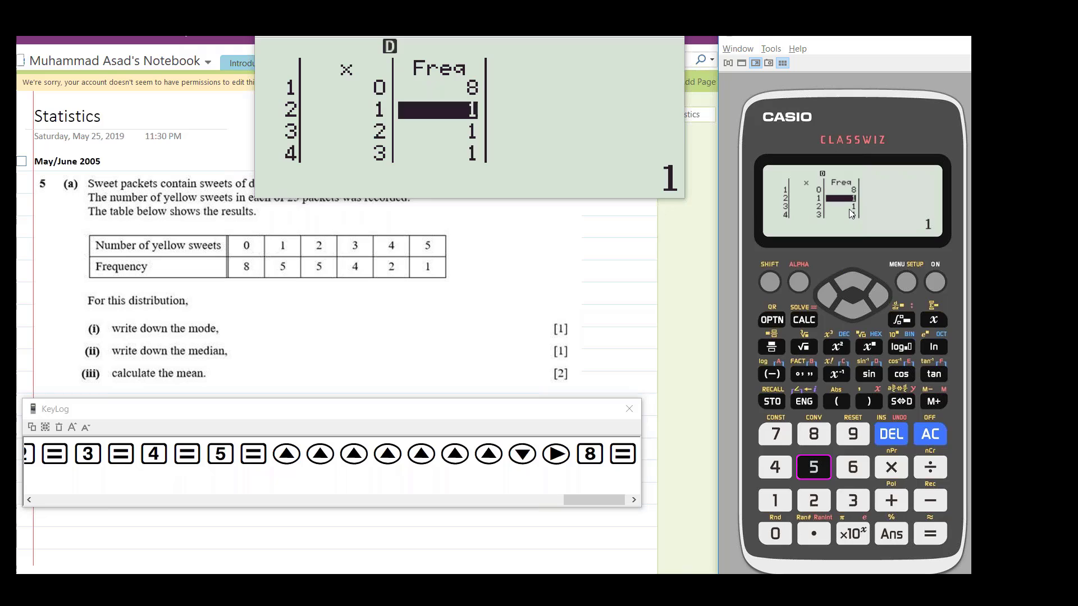
pyautogui.click(813, 467)
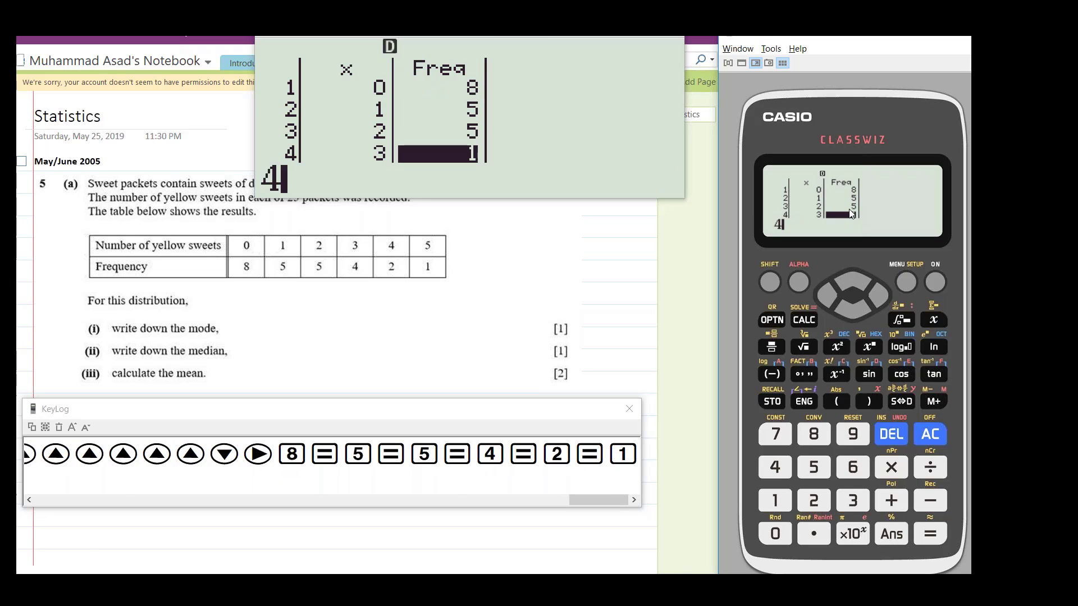
pyautogui.click(191, 453)
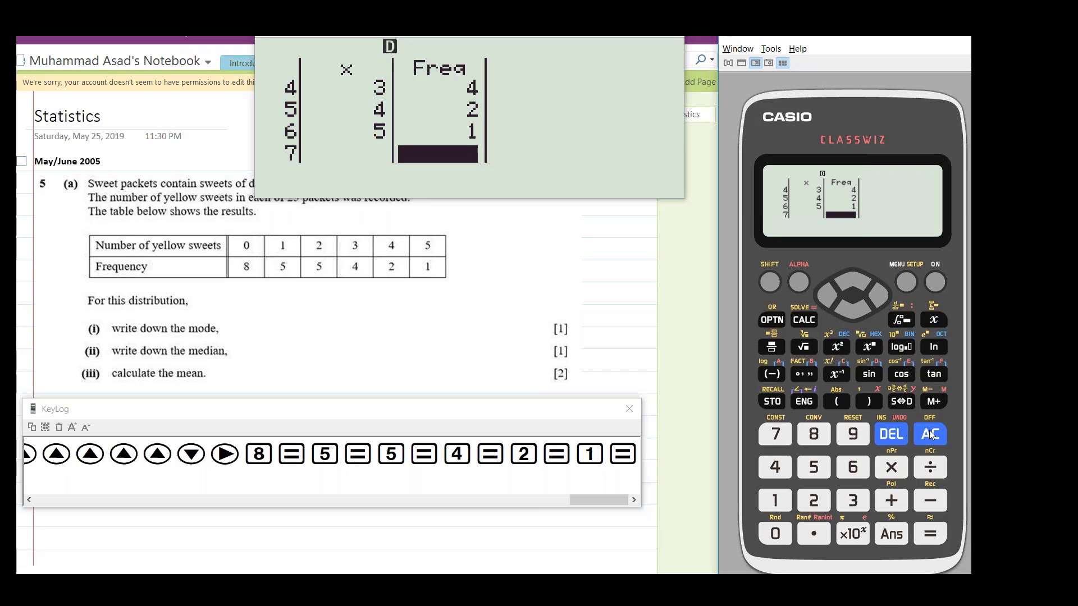
# - Run 1-Variable Calc on the frequency data to show mean 1.6, Σx 40 and σx 1.469693846
pyautogui.click(930, 434)
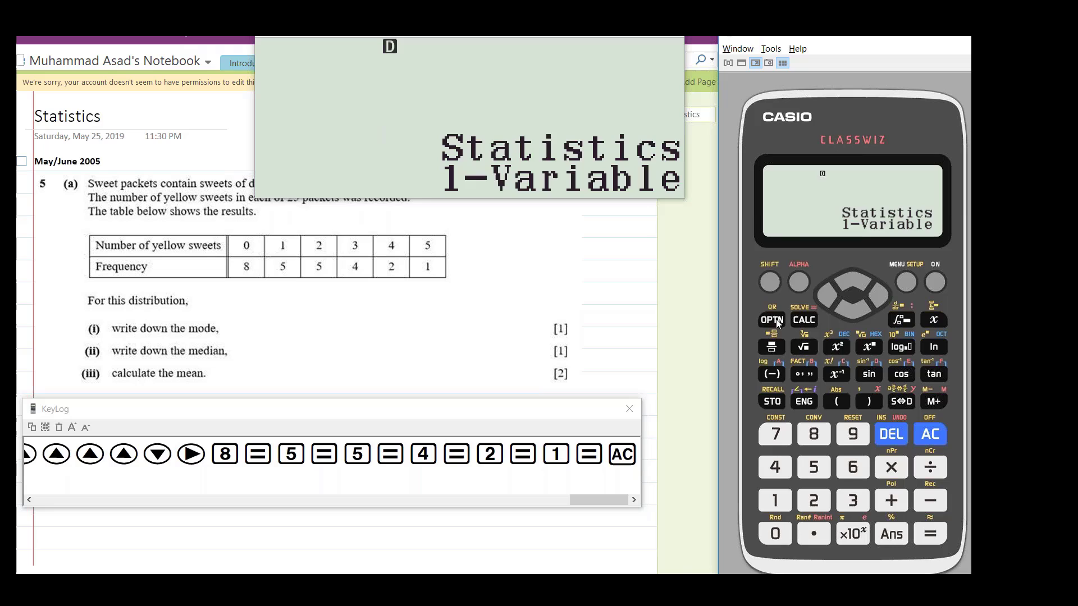
pyautogui.click(772, 320)
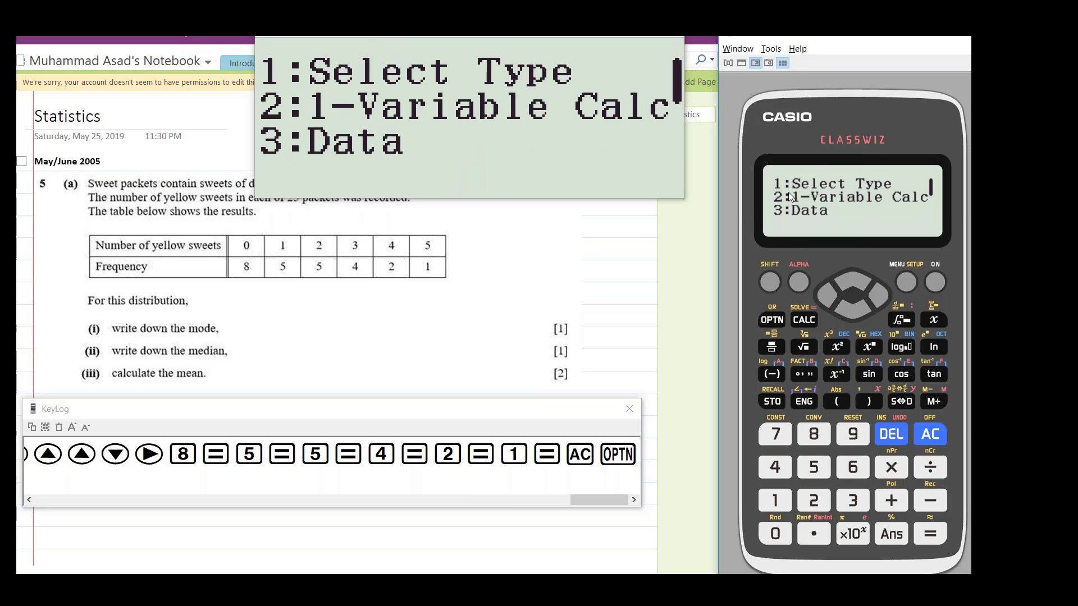
pyautogui.moveTo(828, 440)
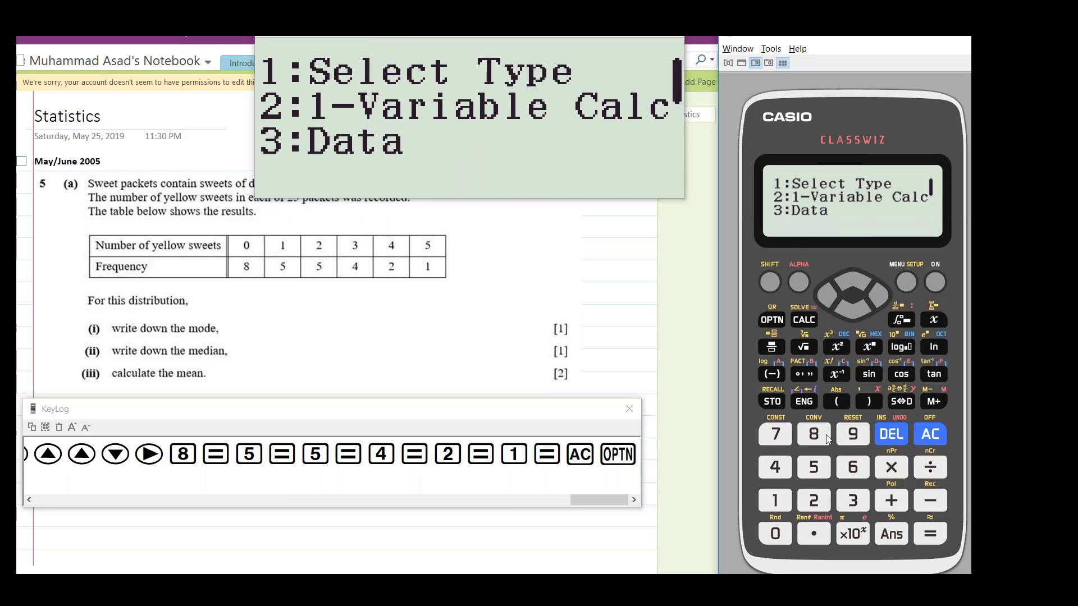
pyautogui.click(813, 500)
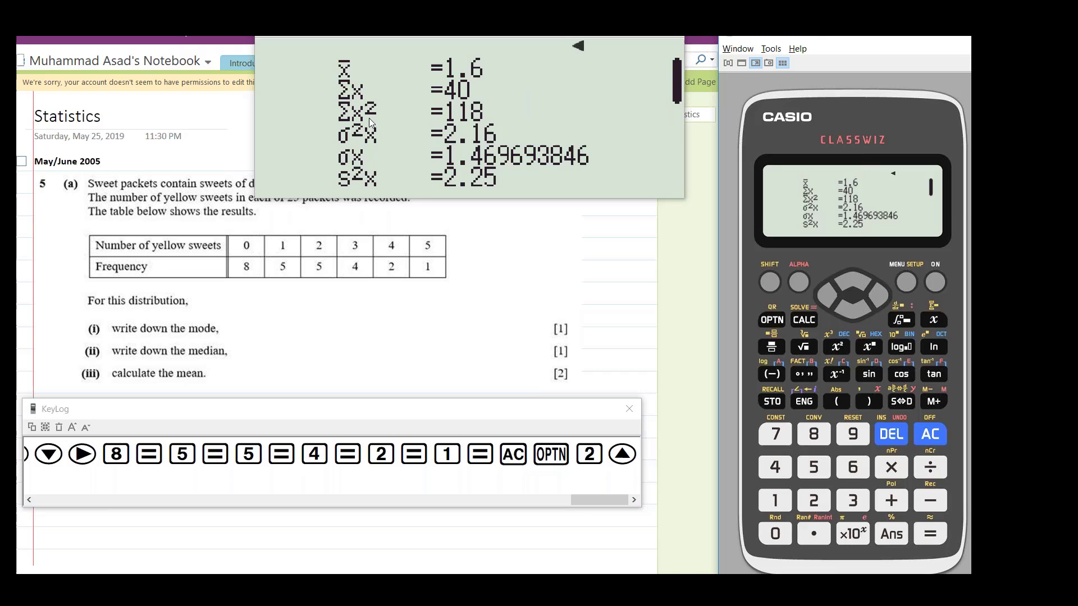
pyautogui.moveTo(599, 157)
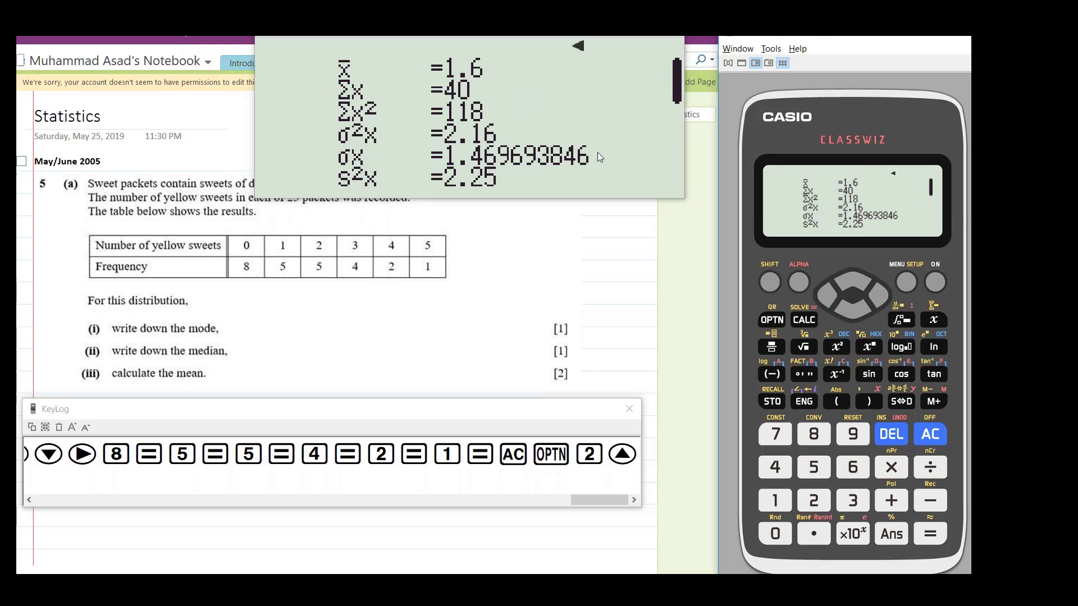